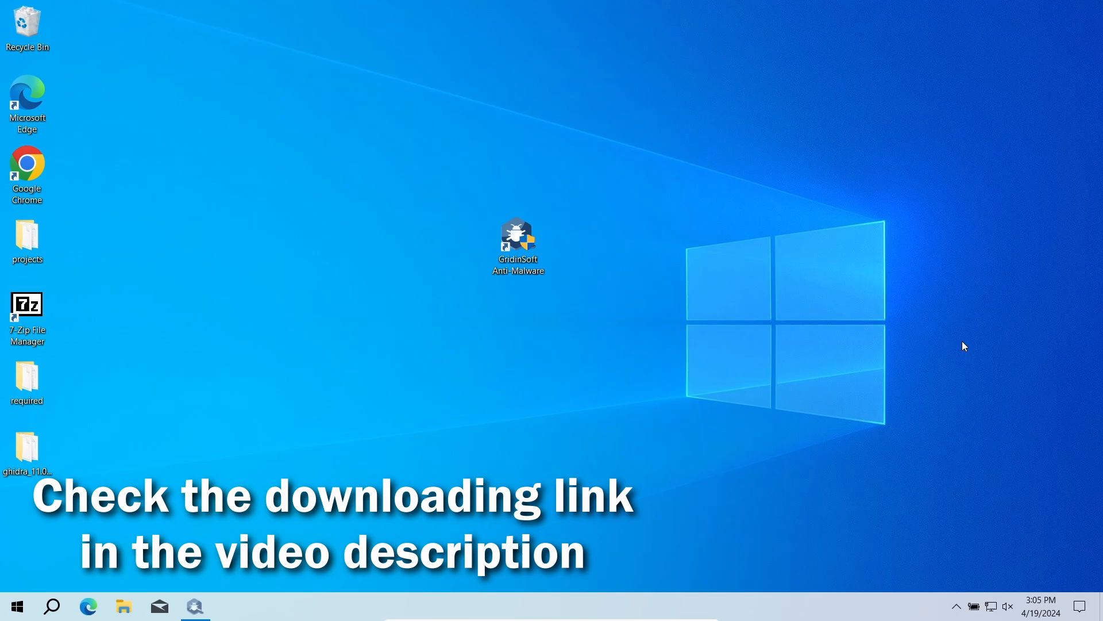
- Launch GridinSoft Anti-Malware from its desktop shortcut to see the four detected objects
double_click(517, 237)
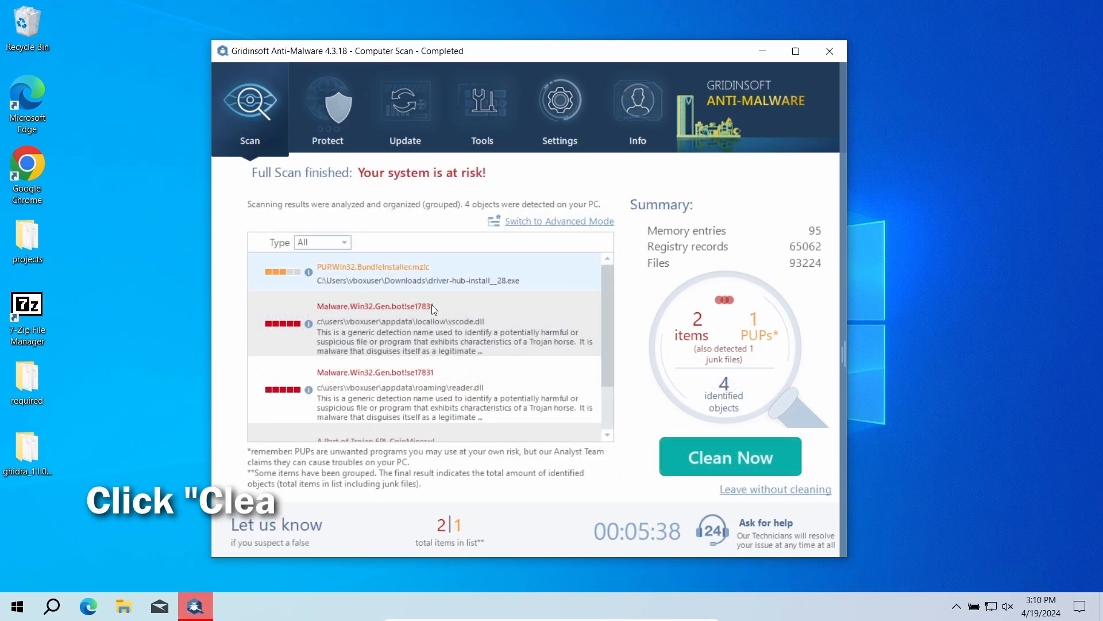
- Clean all four detected threats and confirm once removal reaches 100%
left_click(729, 457)
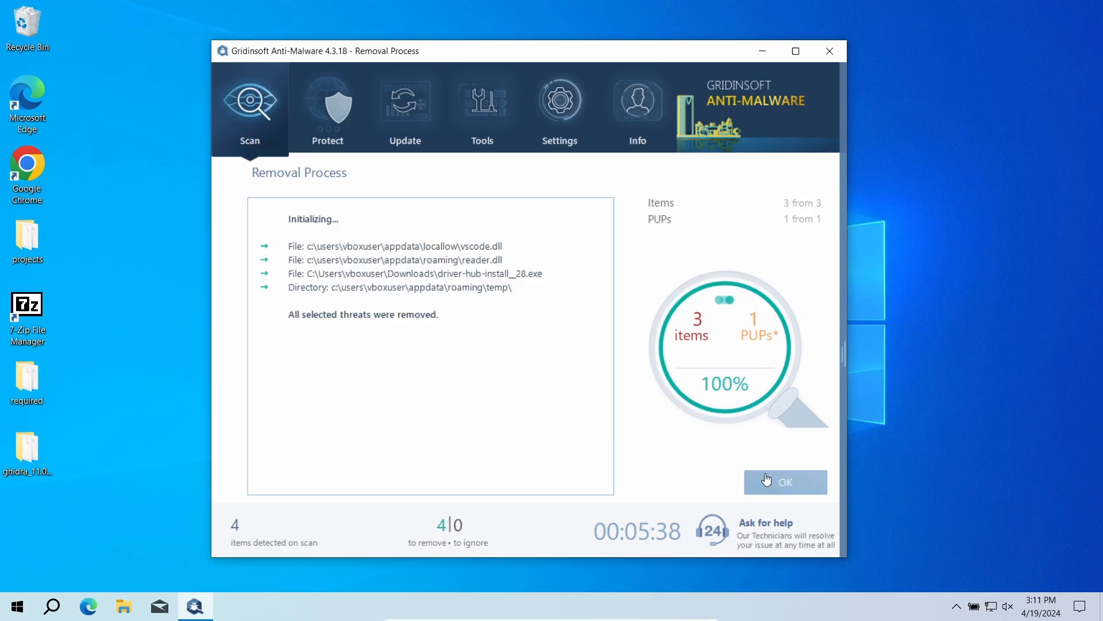
left_click(785, 483)
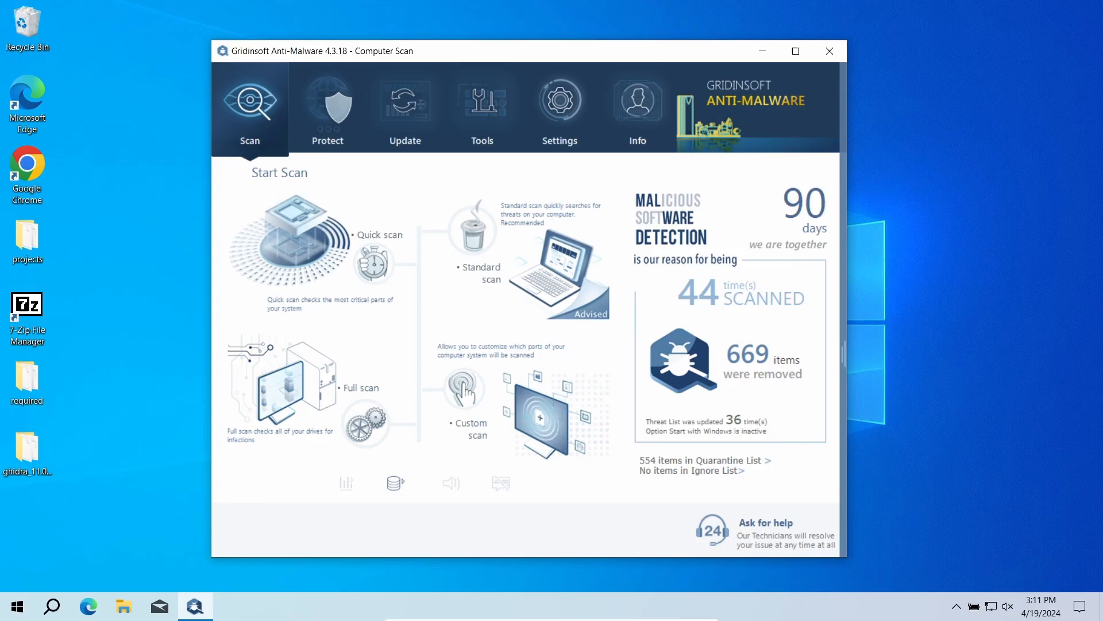